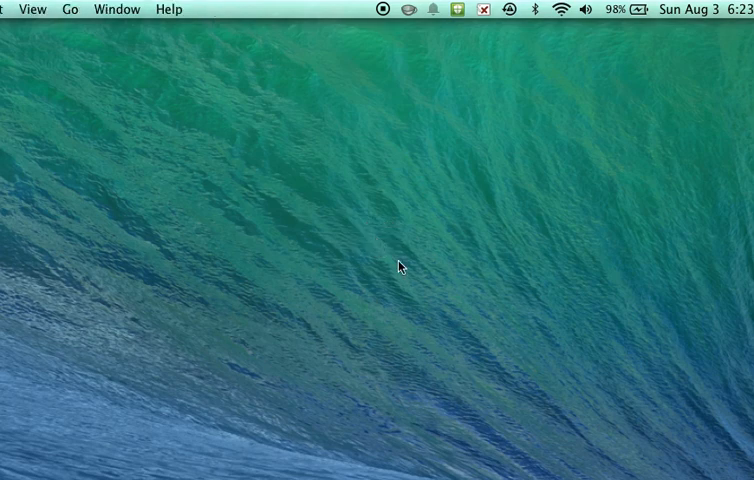
Step: Go to the Applications folder in Finder and launch Alarm Clock
click(70, 9)
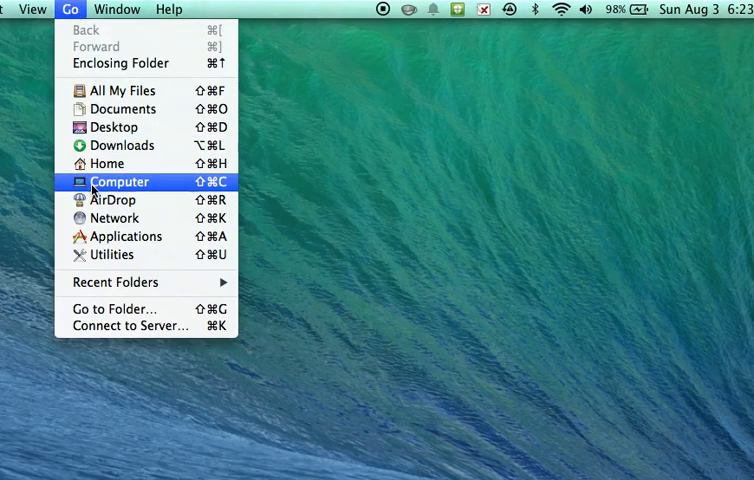
click(127, 236)
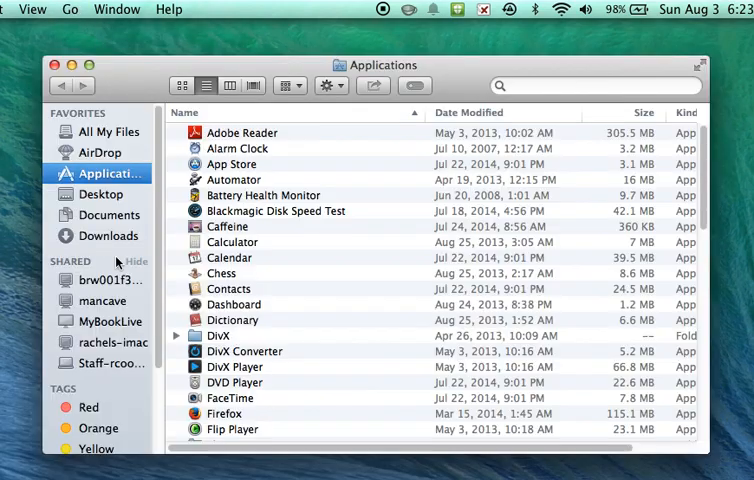
mouse_move(245, 153)
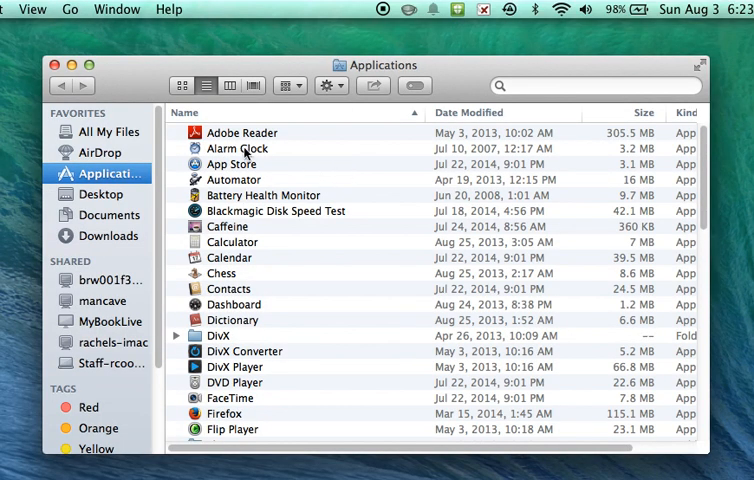
click(238, 148)
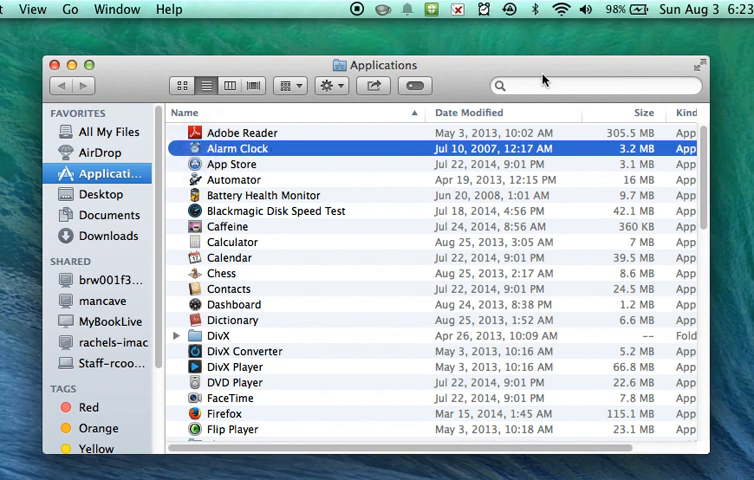
mouse_move(37, 59)
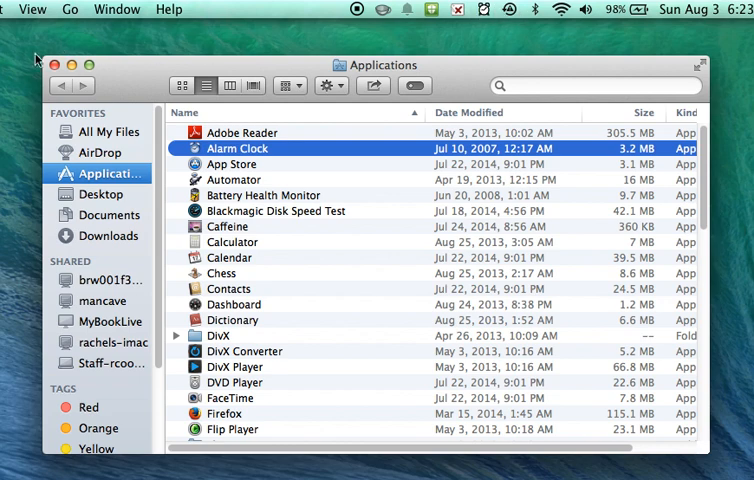
Step: Close the Applications window and open Alarm Clock 2 Preferences on the General pane
click(55, 64)
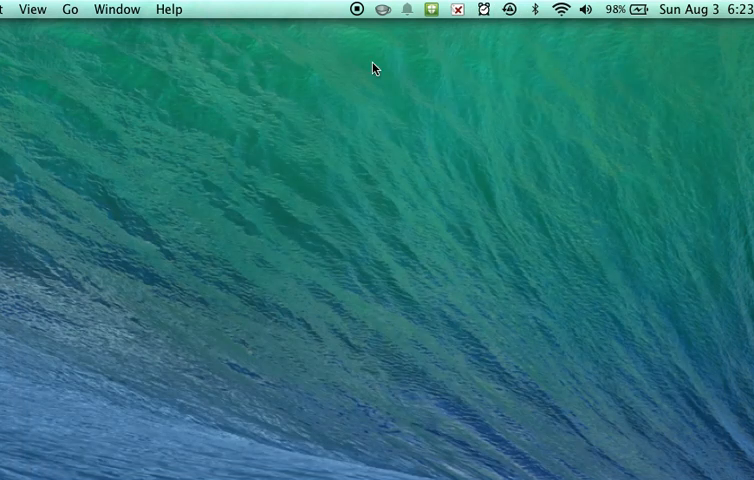
click(481, 9)
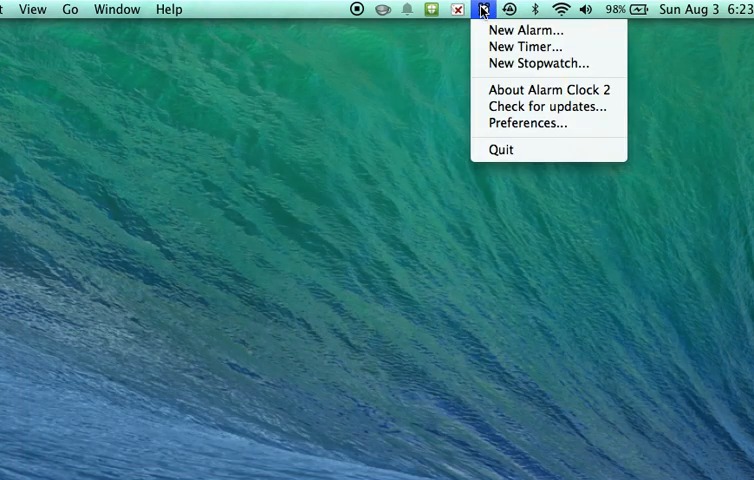
click(528, 123)
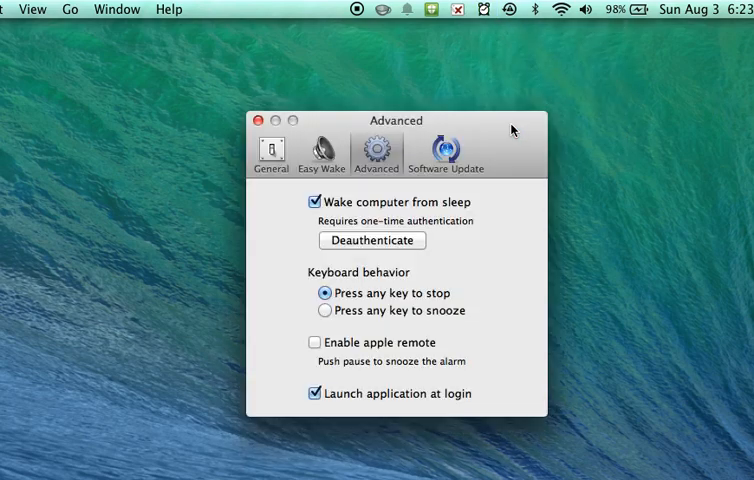
click(270, 150)
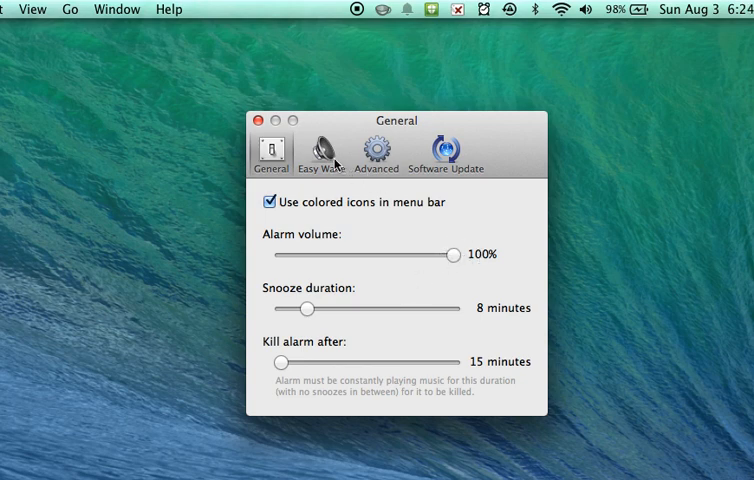
Step: Look over the Advanced preferences, then switch to the Software Update pane
click(376, 148)
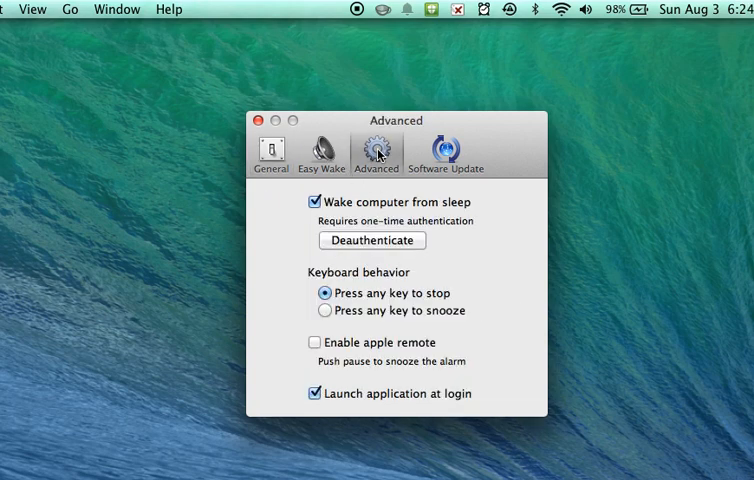
mouse_move(322, 204)
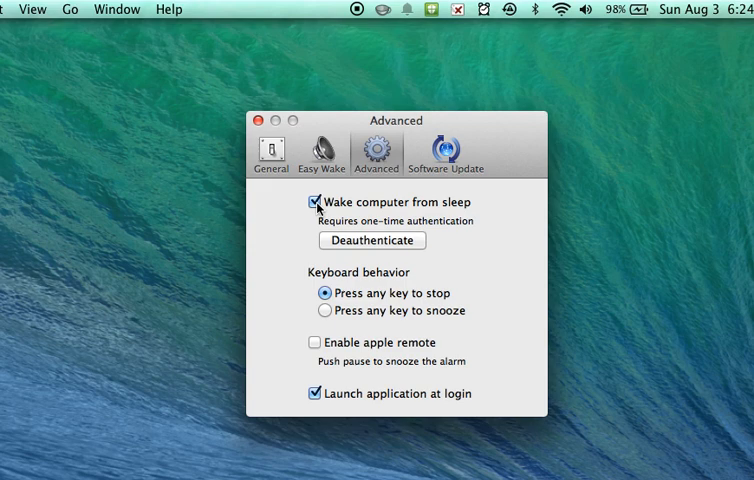
mouse_move(337, 311)
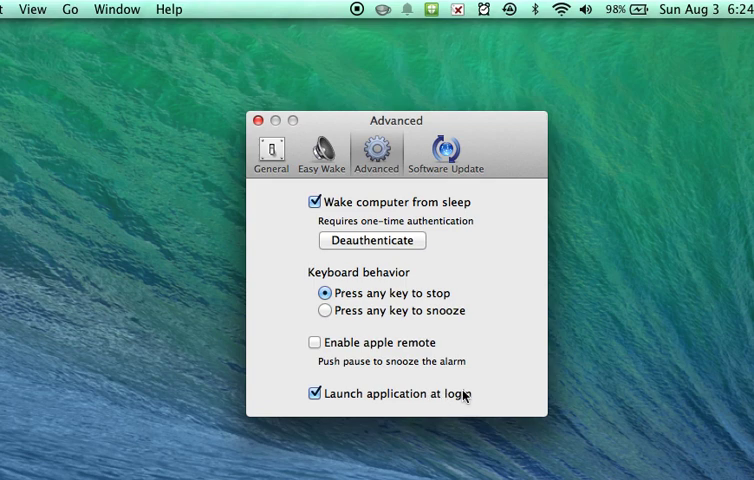
mouse_move(518, 144)
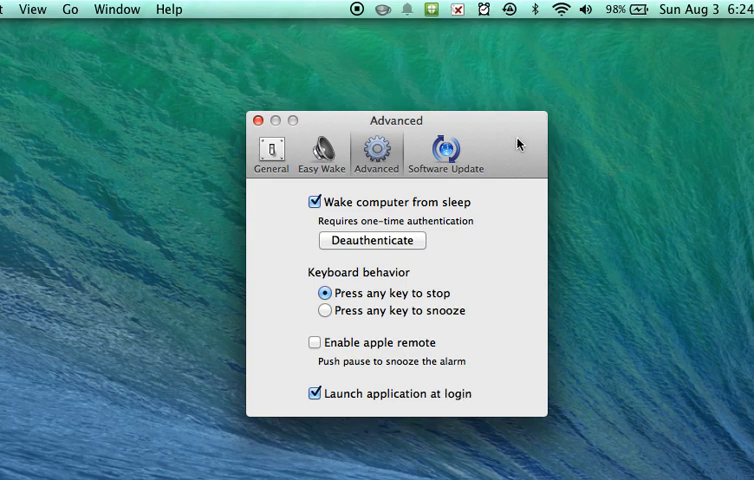
mouse_move(513, 145)
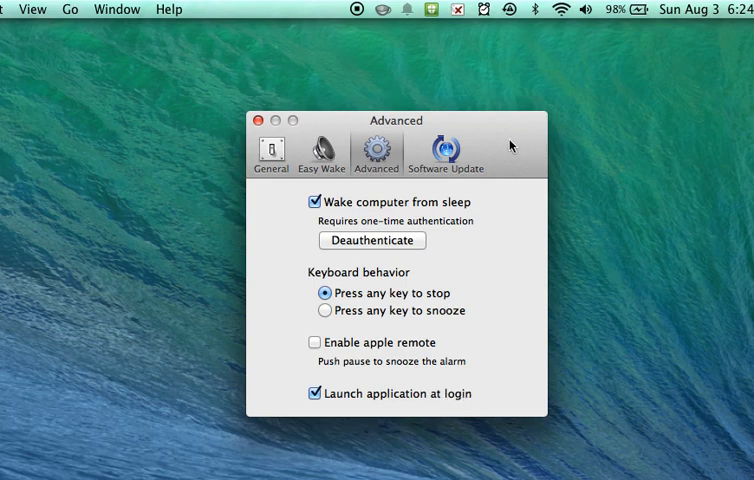
click(446, 148)
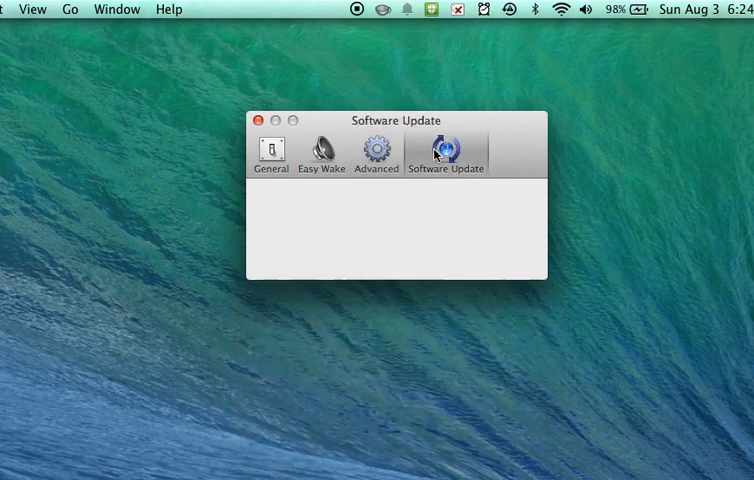
Step: Close Preferences and reopen the Alarm Clock 2 menu-bar menu
click(446, 148)
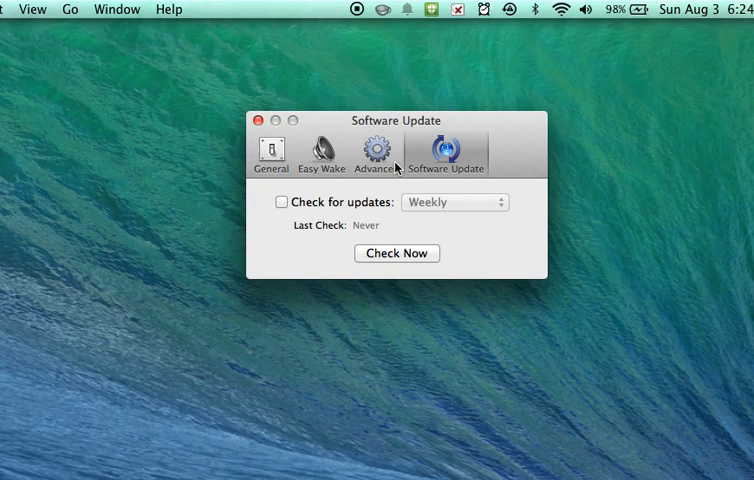
mouse_move(261, 122)
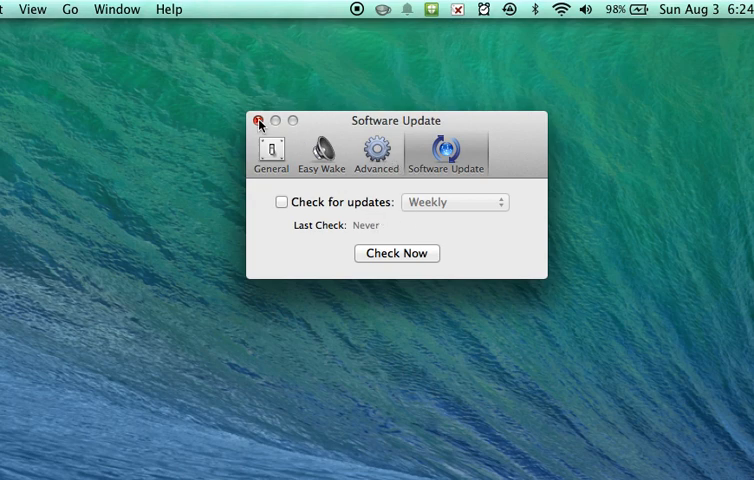
click(480, 7)
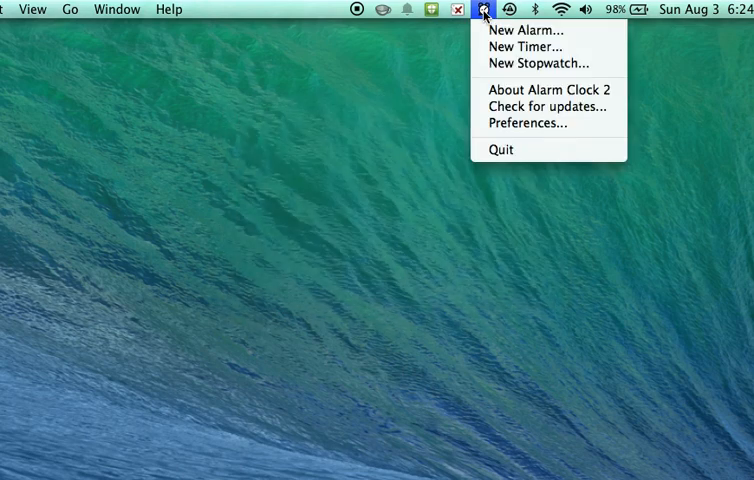
Step: Create a new alarm at 7:00 AM repeating Monday through Friday
click(521, 29)
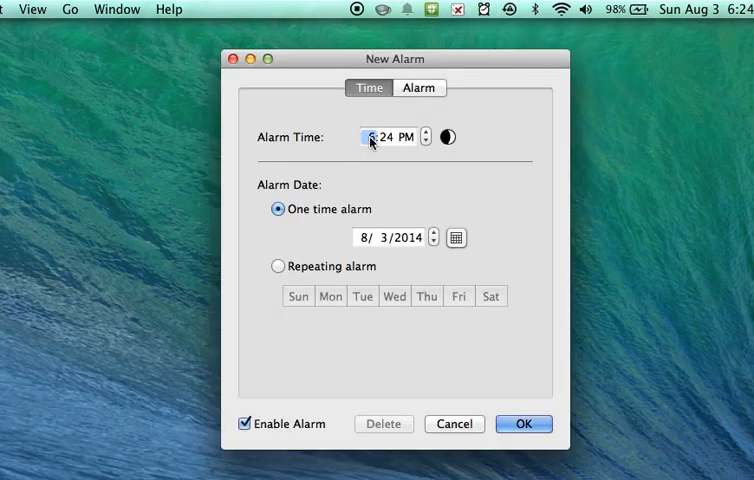
click(425, 132)
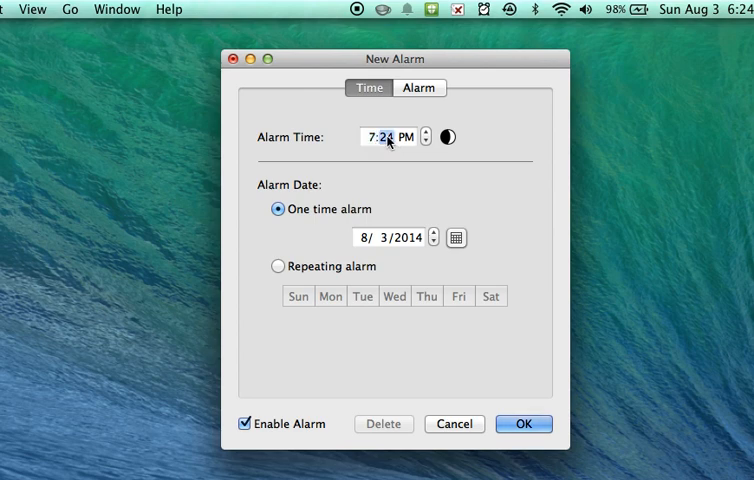
click(405, 137)
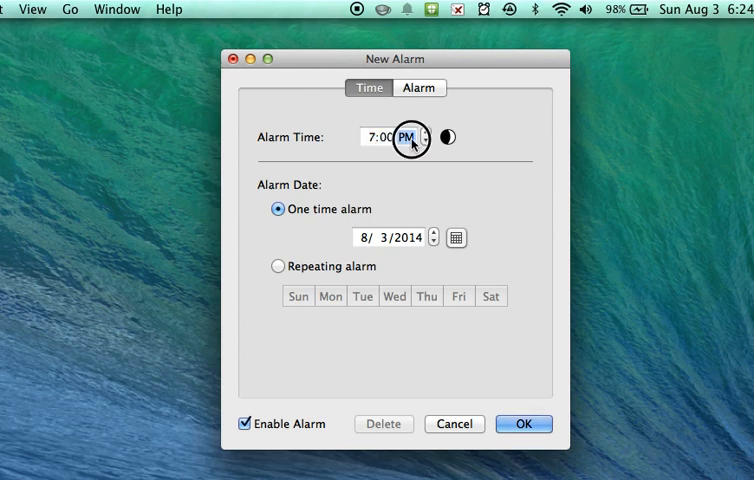
click(408, 137)
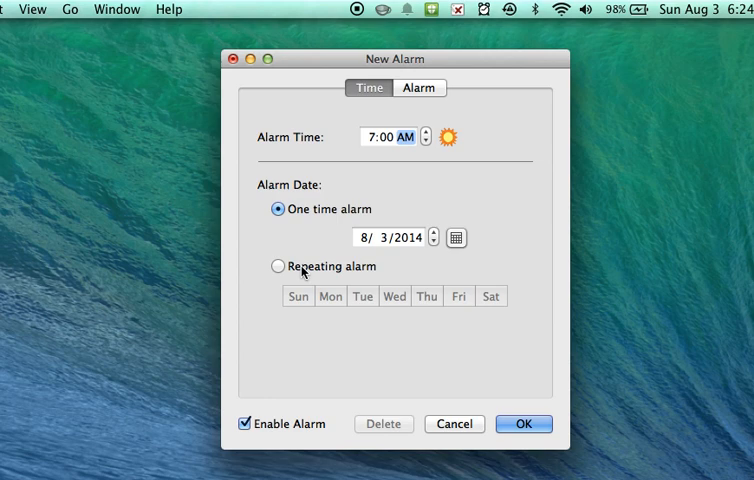
click(278, 266)
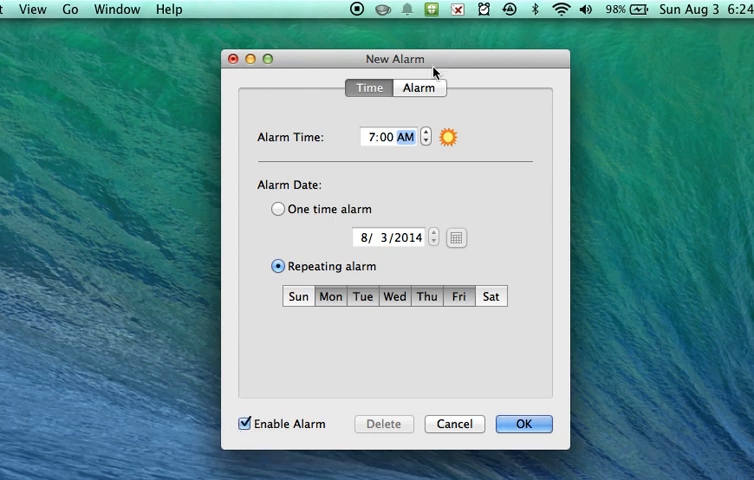
Step: View the alarm sound options from the 143-song library and close the new-alarm dialog
click(419, 87)
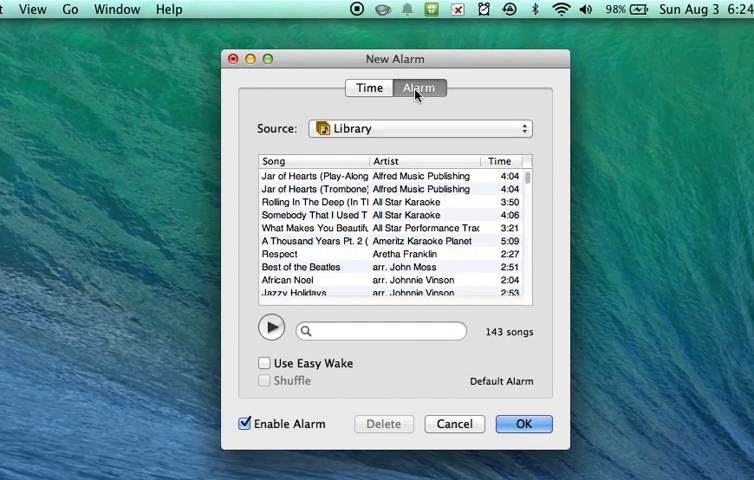
mouse_move(315, 240)
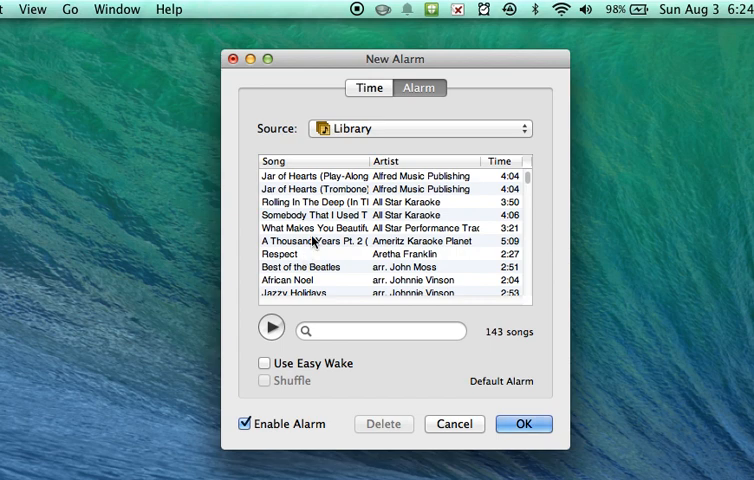
click(383, 331)
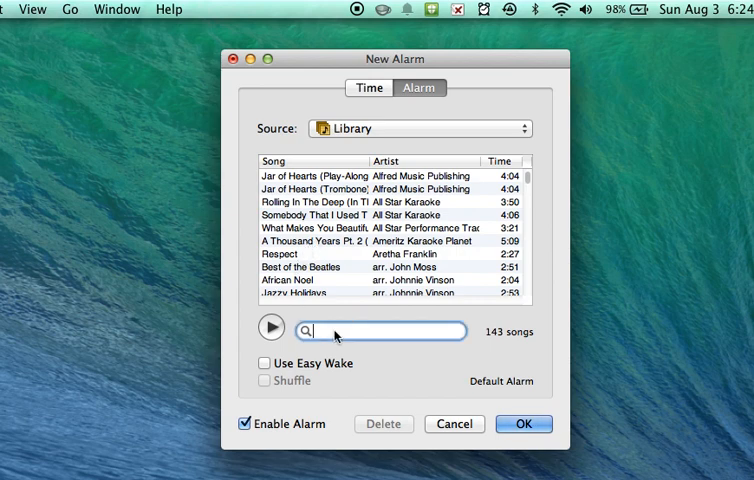
text(ww)
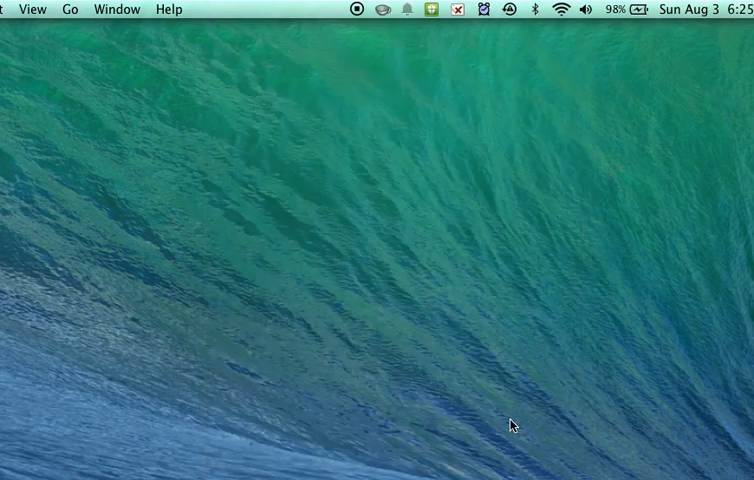
Step: Open the saved 07:00 AM alarm, cancel without changes, and reopen the alarms menu
click(479, 9)
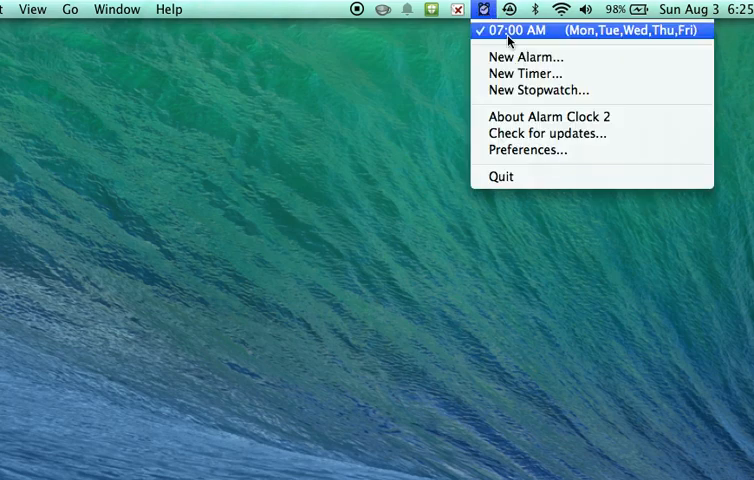
mouse_move(668, 33)
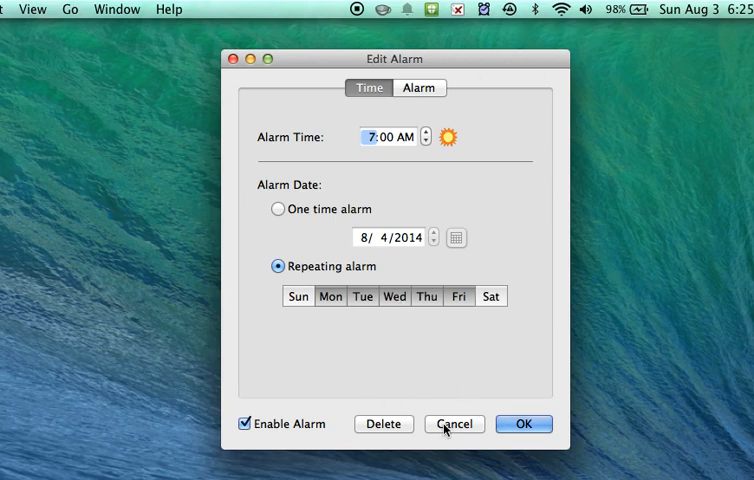
click(479, 9)
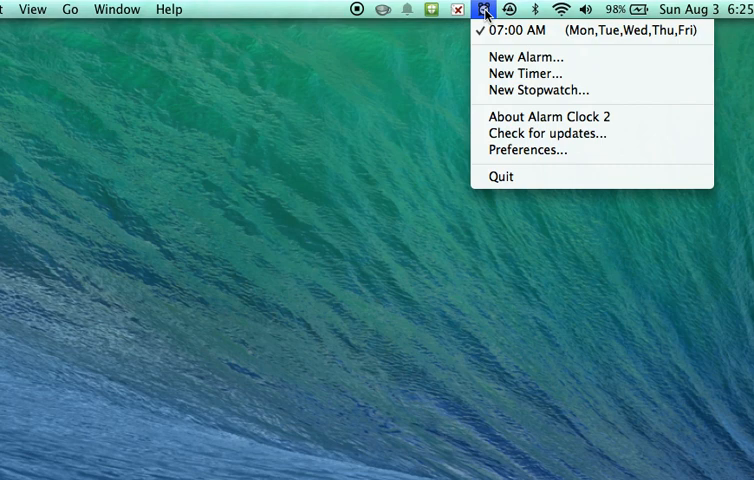
mouse_move(527, 56)
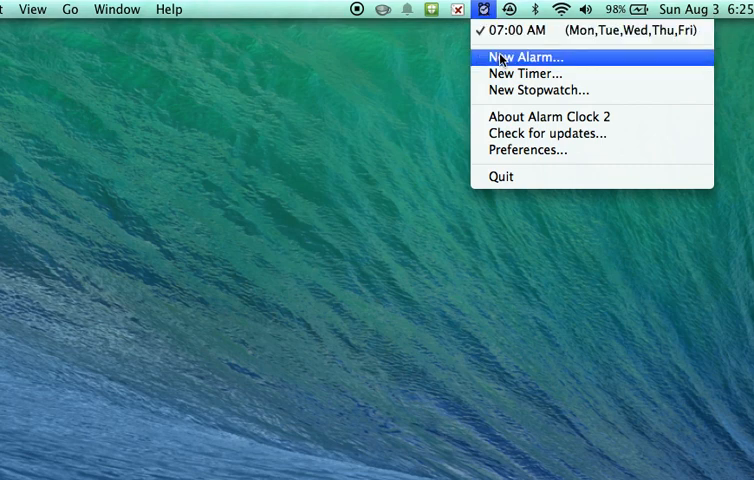
Step: Create an 8:05 AM alarm repeating Mon–Fri and show its sound settings
click(529, 56)
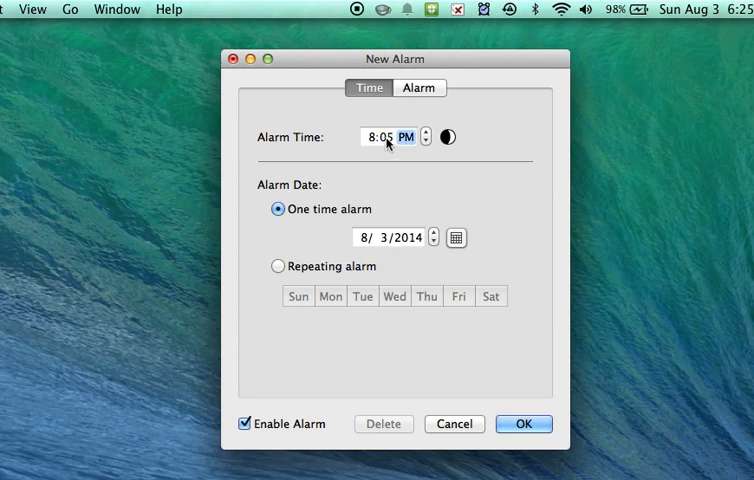
click(424, 131)
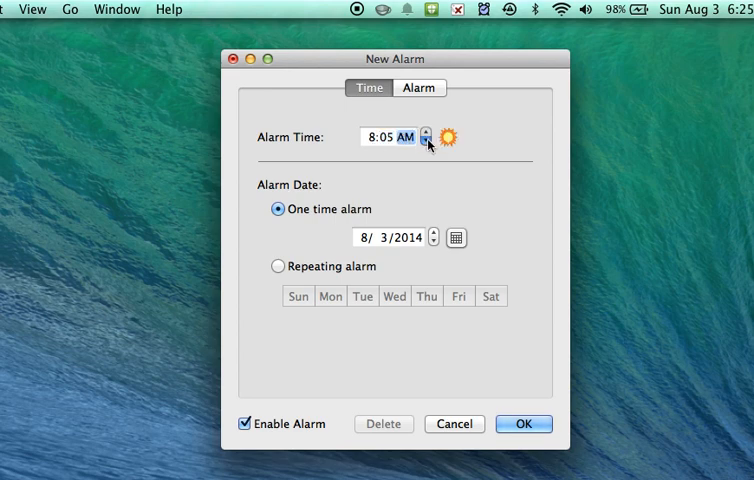
click(278, 266)
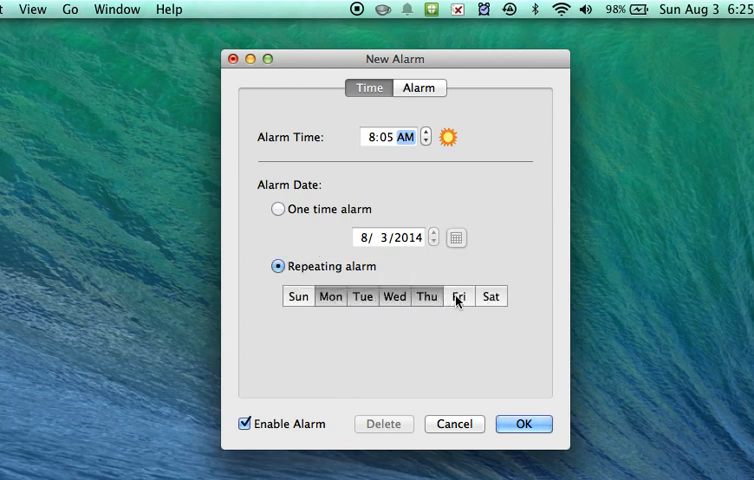
click(419, 88)
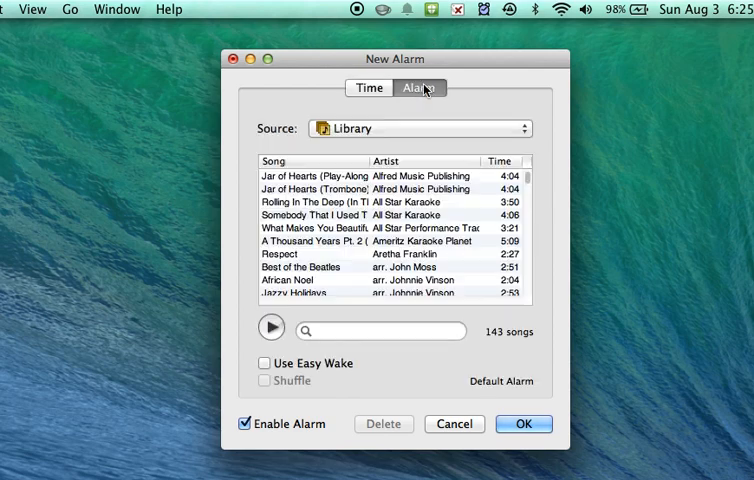
Step: Save the 8:05 AM alarm and view both weekday alarms in the menu
text(ww)
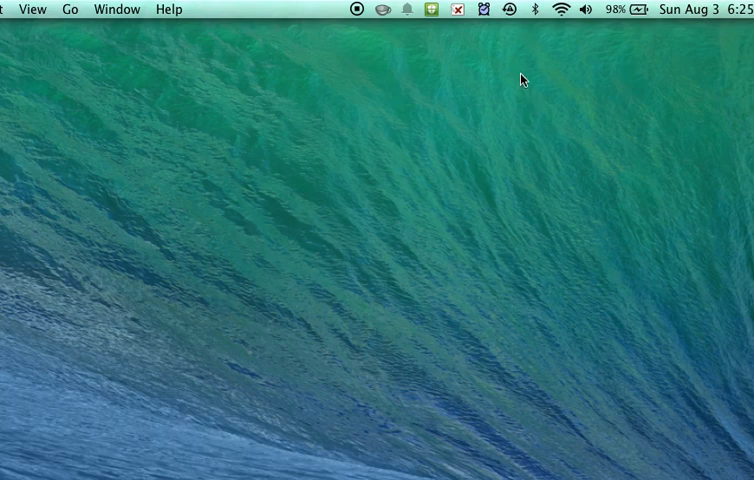
click(482, 9)
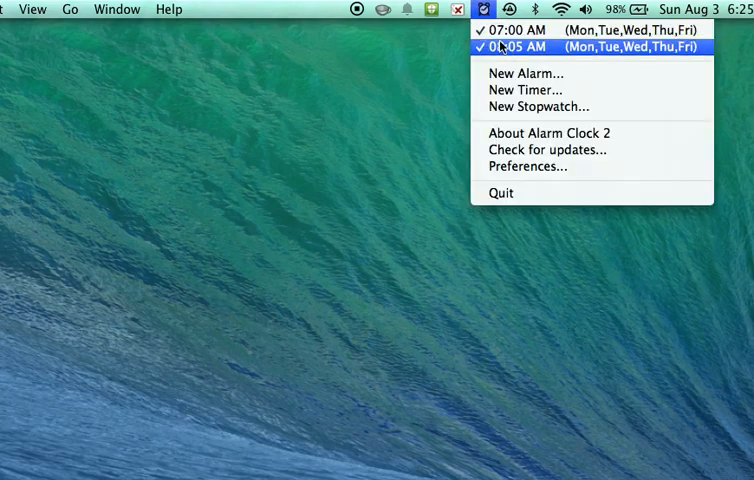